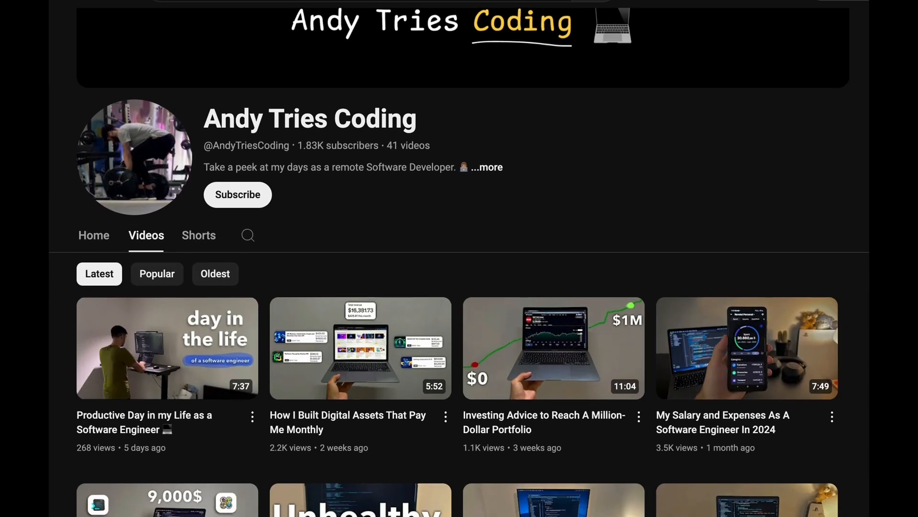
scroll("down", 3)
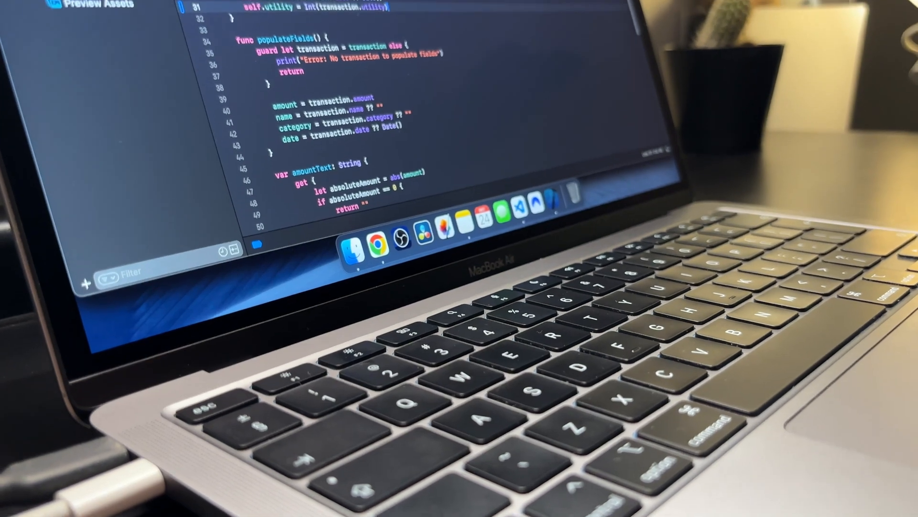
scroll("up", 3)
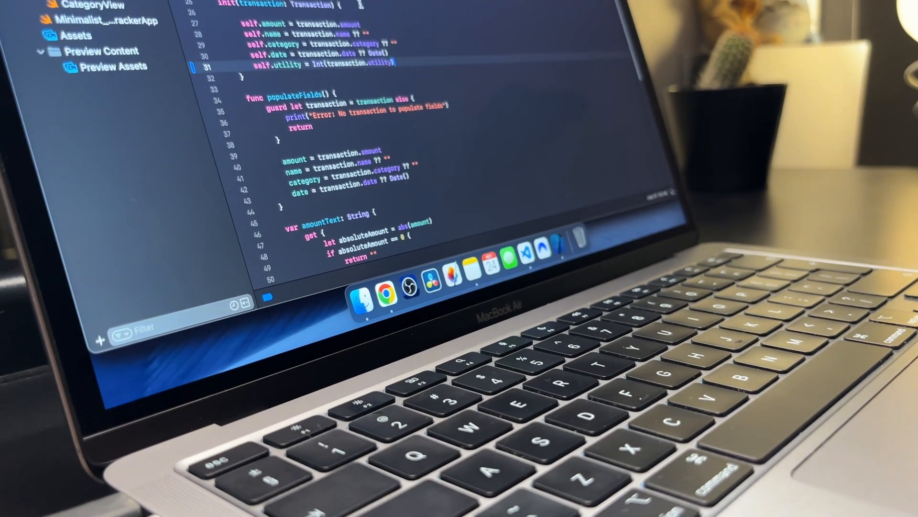